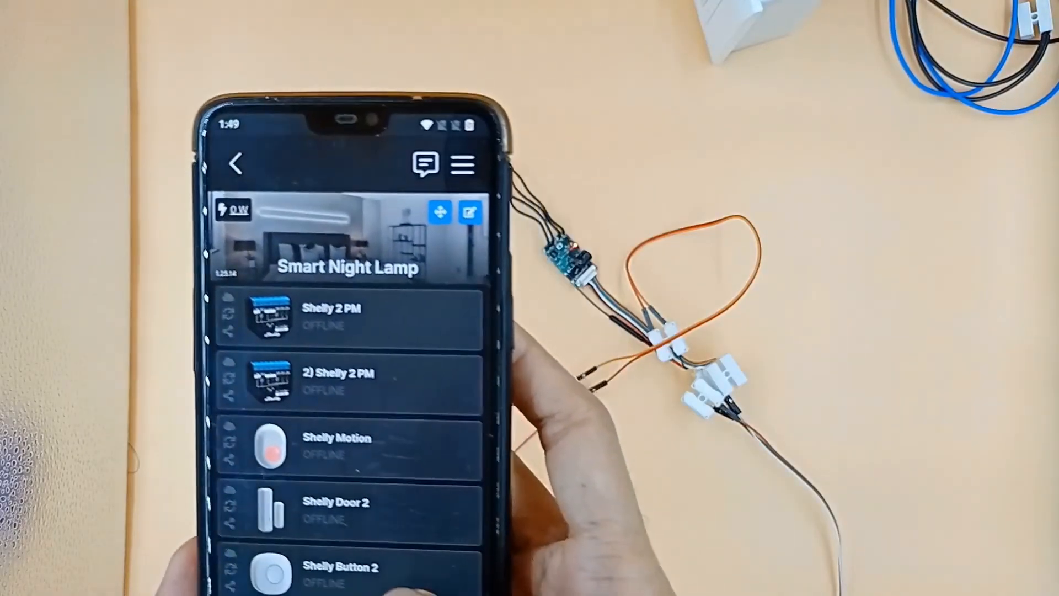
- Scroll the Smart Night Lamp device list down until both Shelly Uni cards appear
scroll("down", 3)
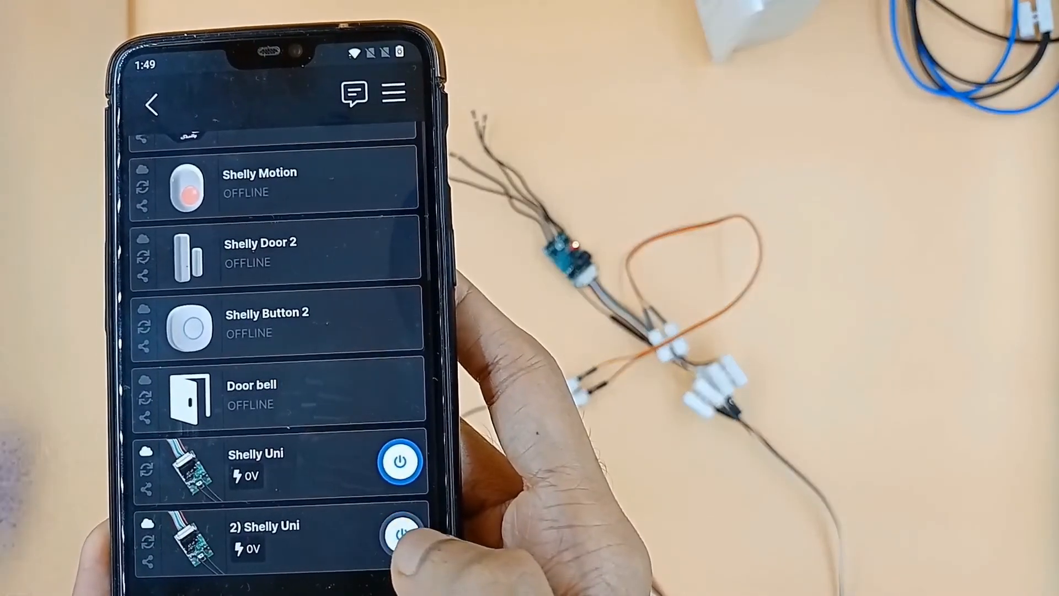
- Toggle the power of the 2) Shelly Uni device from its card
left_click(400, 535)
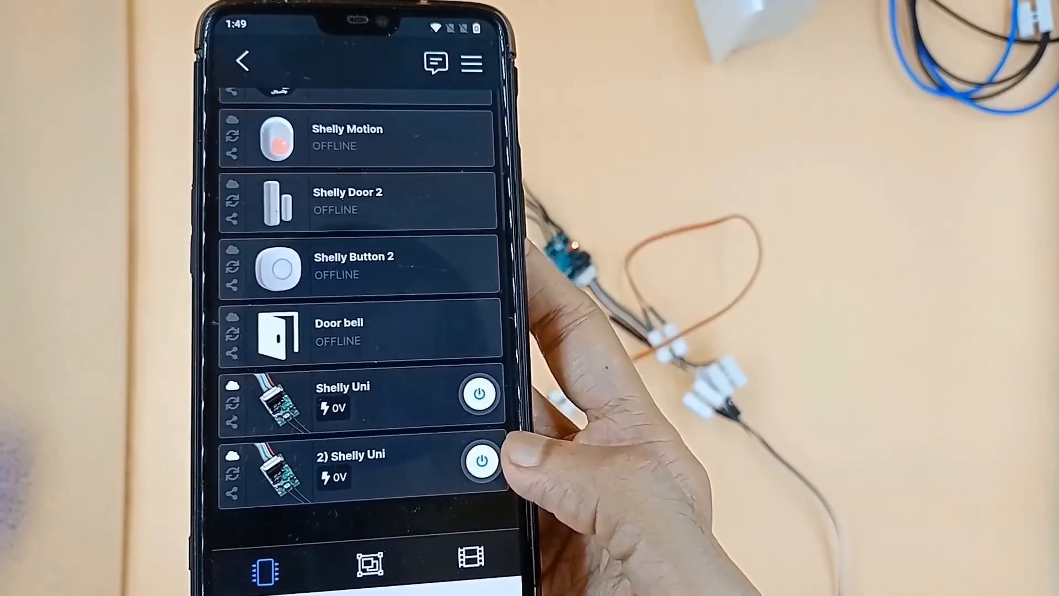
type("https://calsob.c")
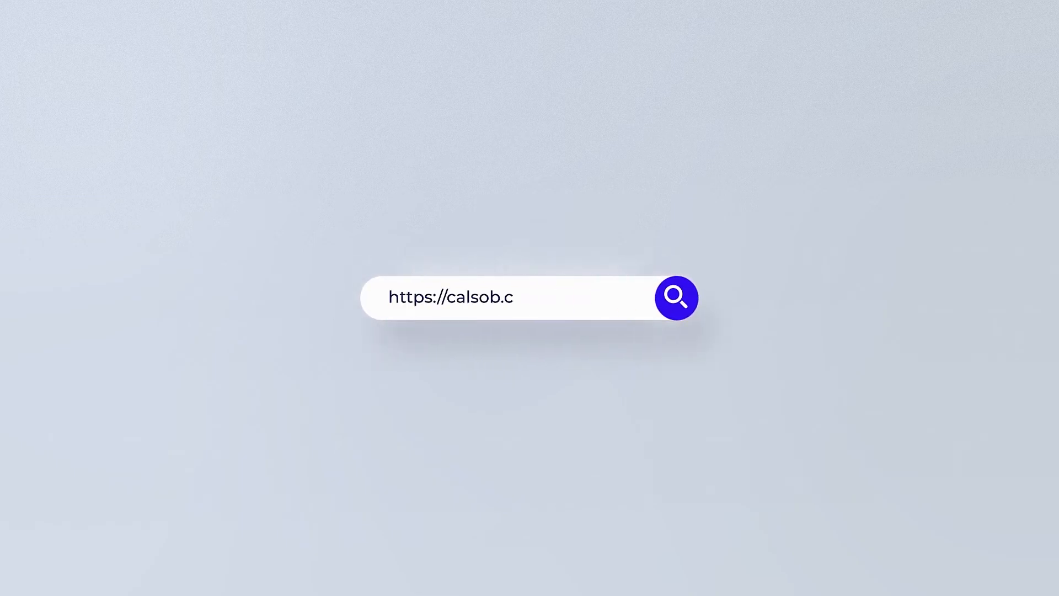